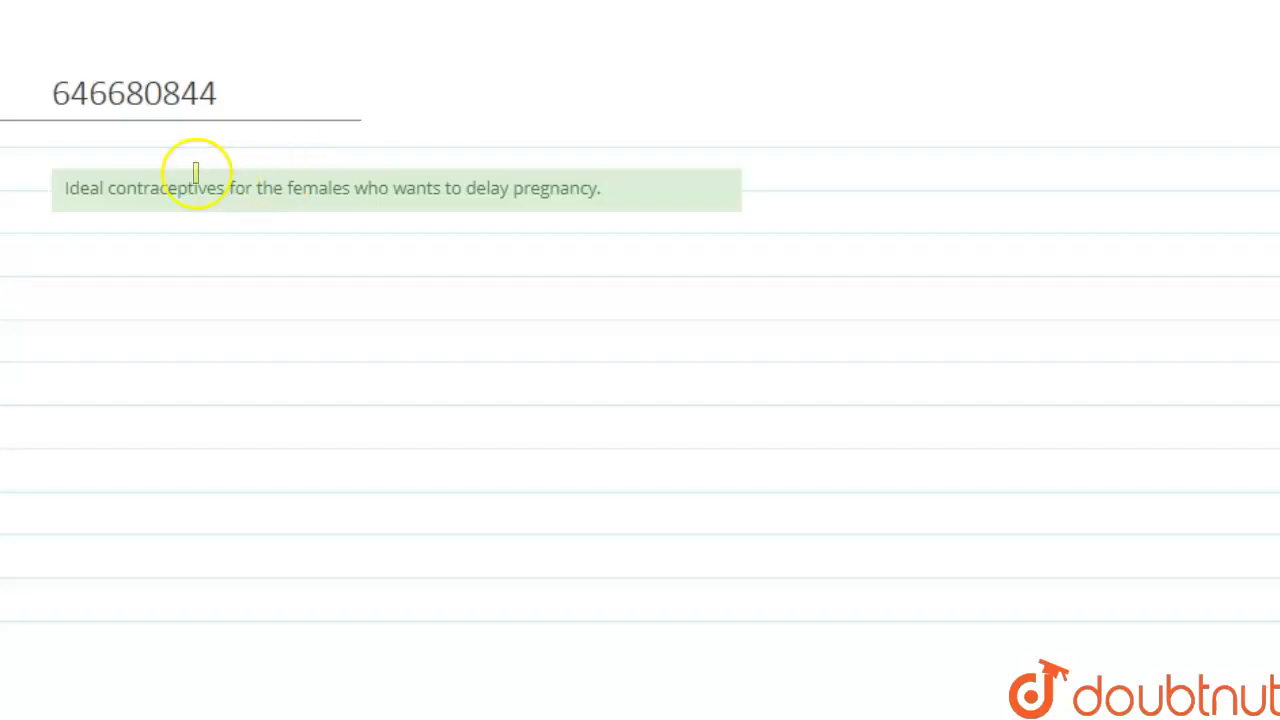
mouse_move(65, 190)
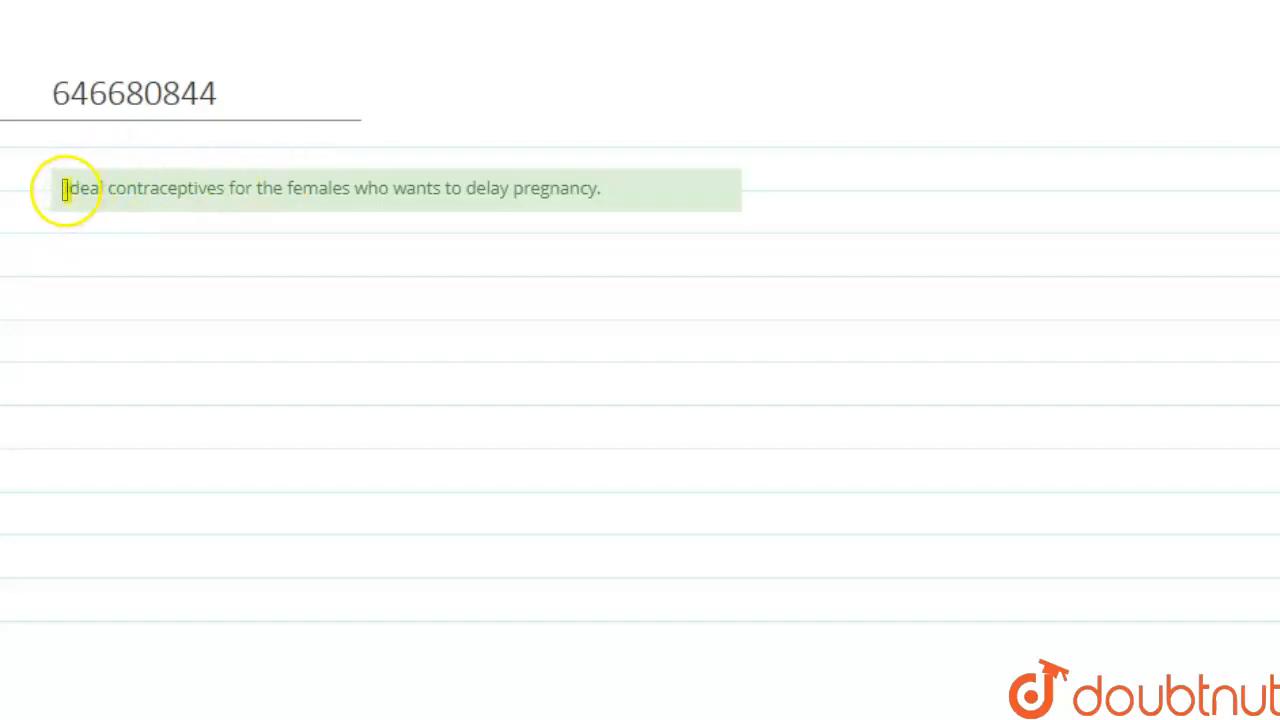